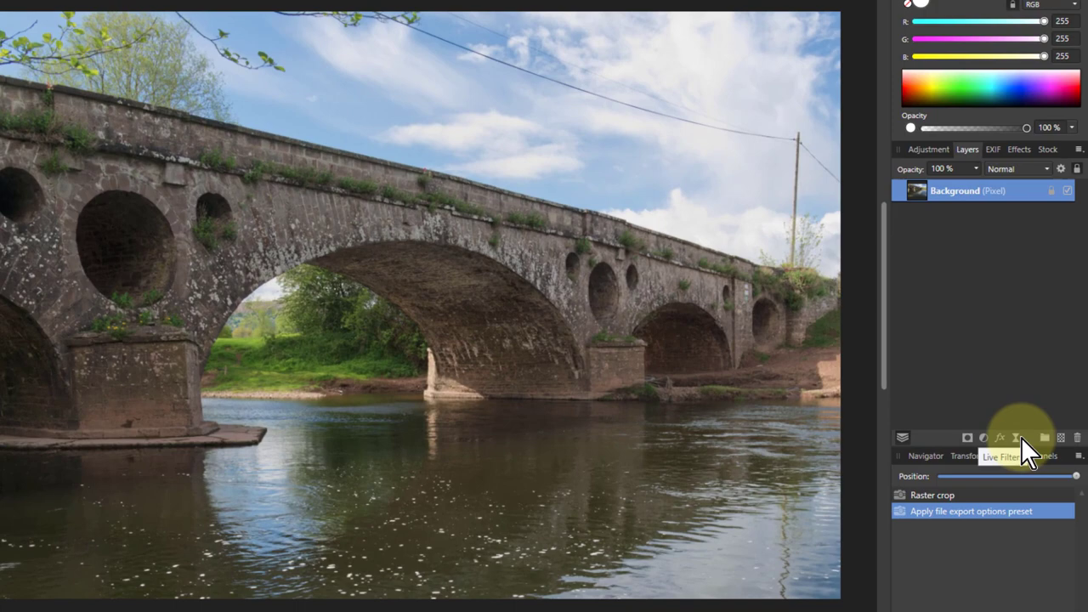
# Add a live Sharpen > High Pass filter at 17.5 px radius with Monochrome ticked
pyautogui.click(1017, 437)
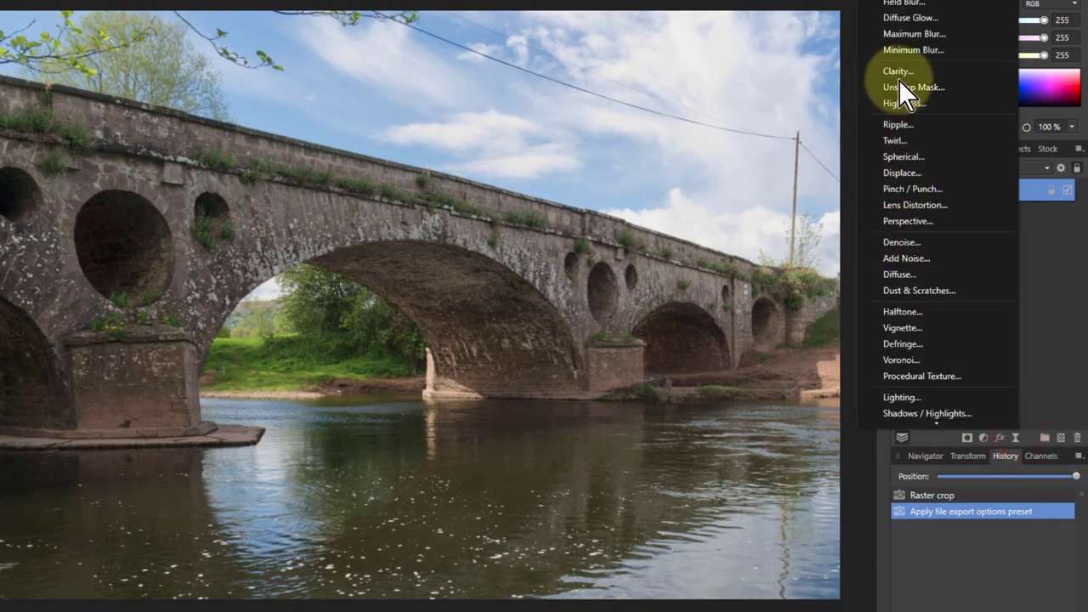
pyautogui.click(901, 104)
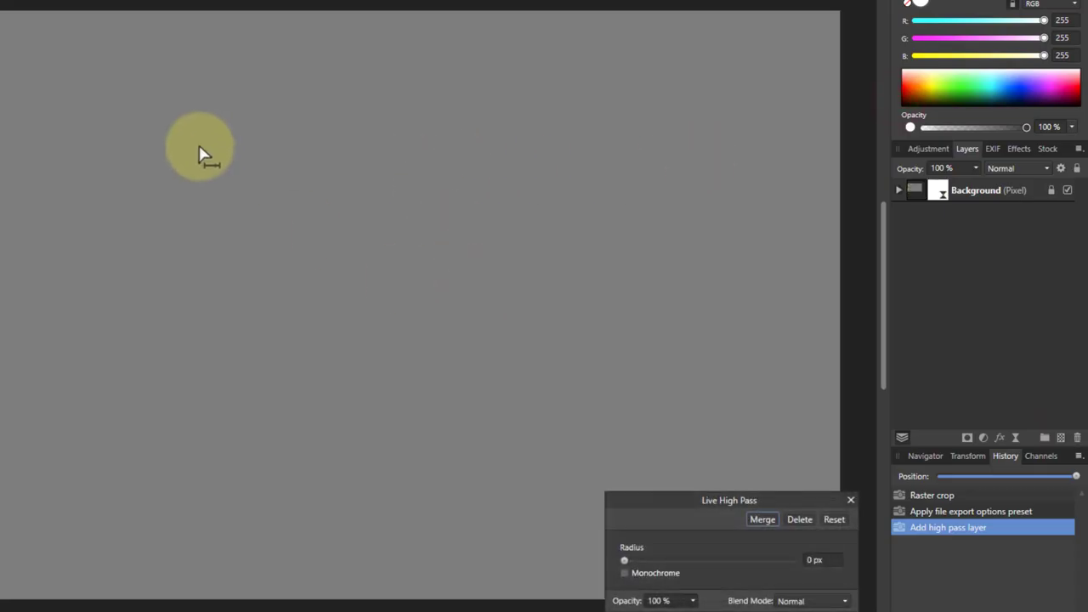
pyautogui.moveTo(626, 560); pyautogui.dragTo(697, 560)
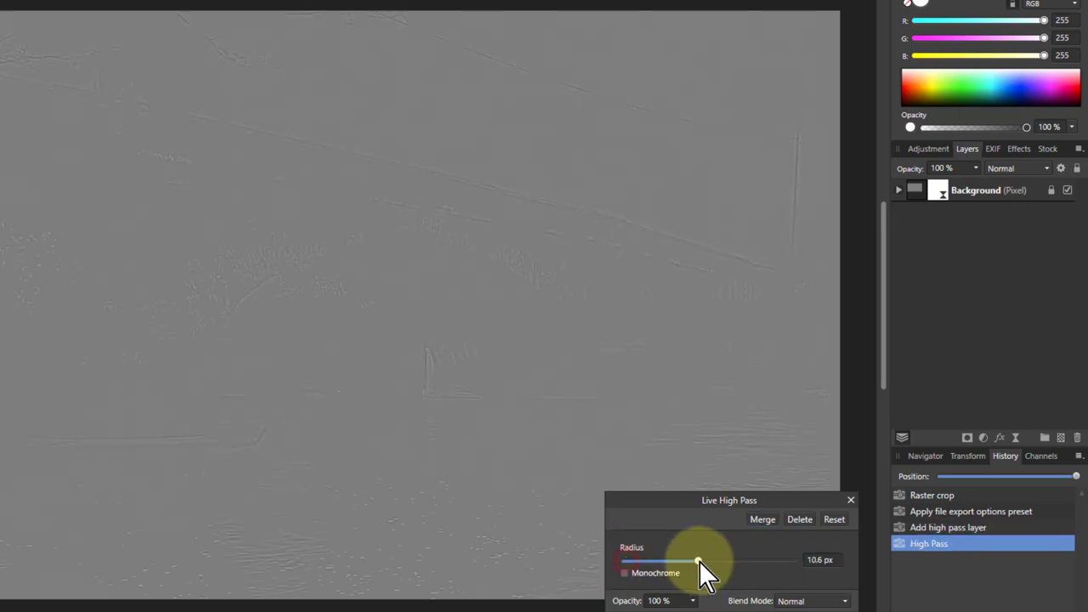
pyautogui.moveTo(697, 559); pyautogui.dragTo(712, 559)
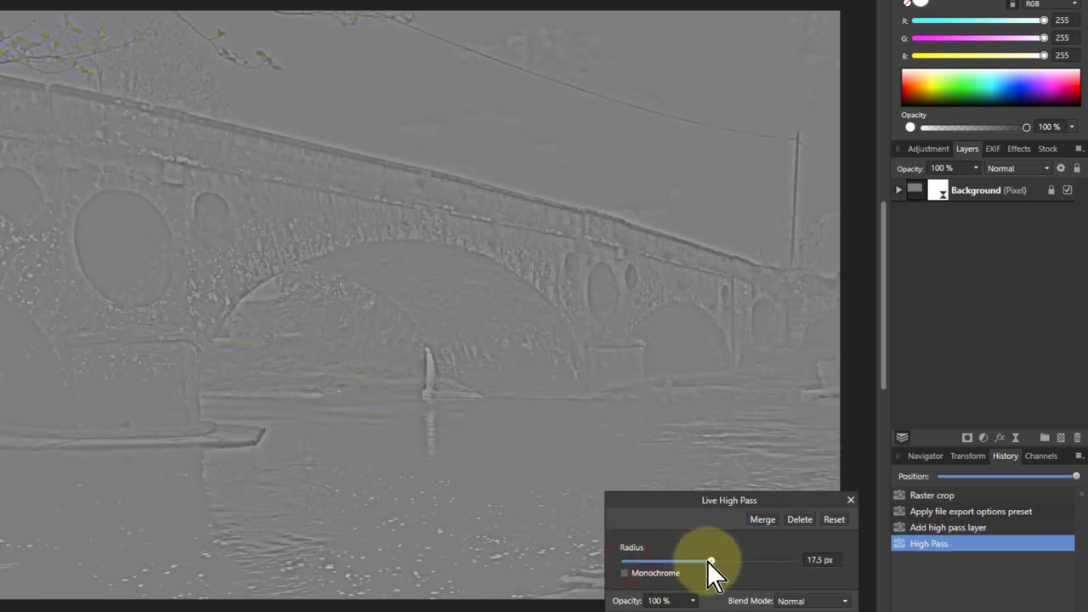
pyautogui.moveTo(416, 190)
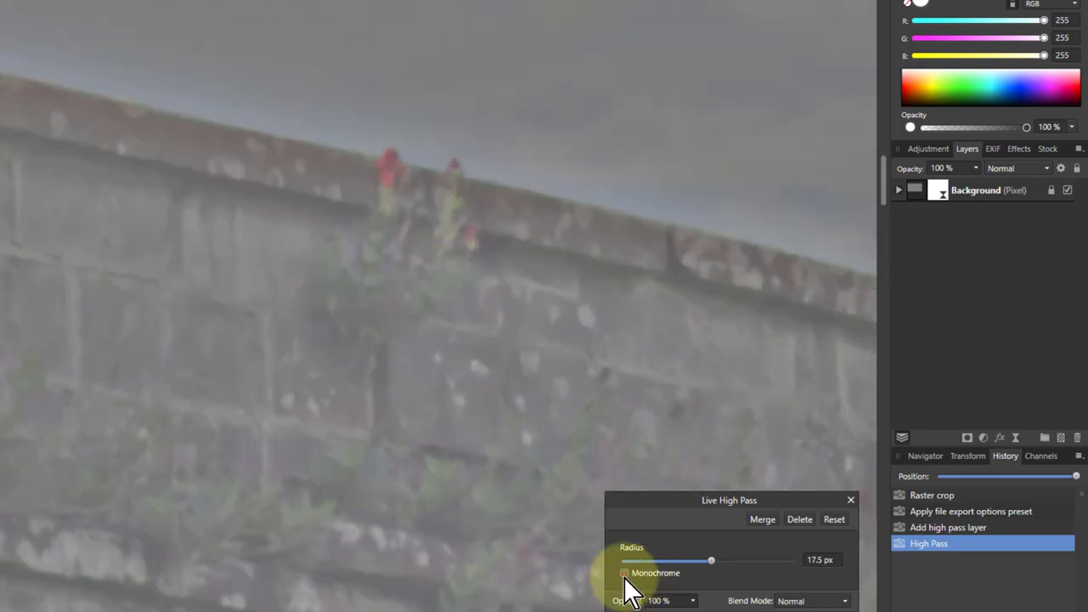
pyautogui.click(625, 571)
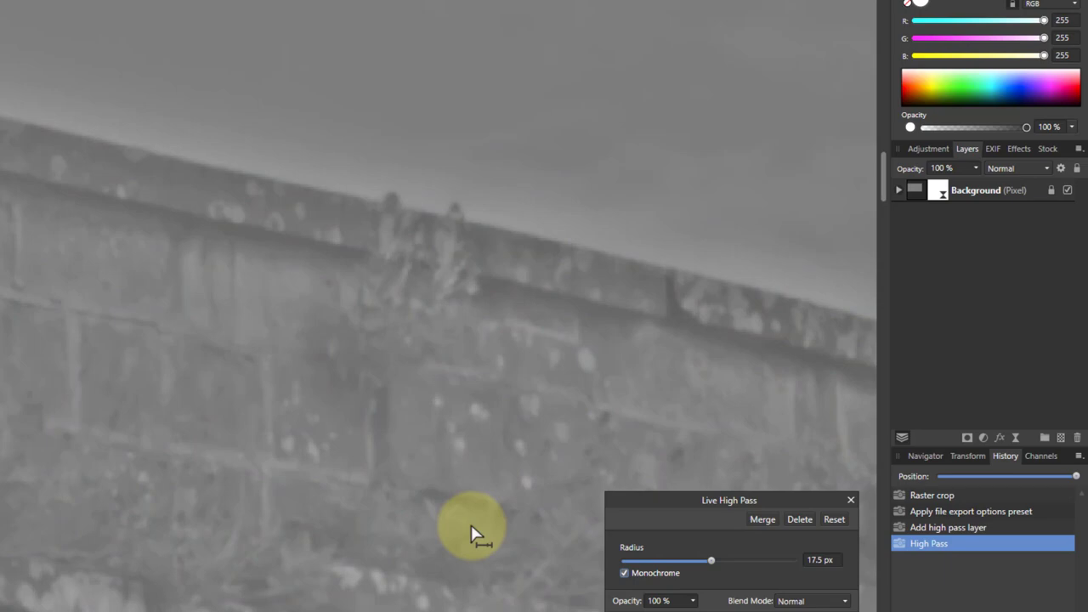
pyautogui.click(813, 602)
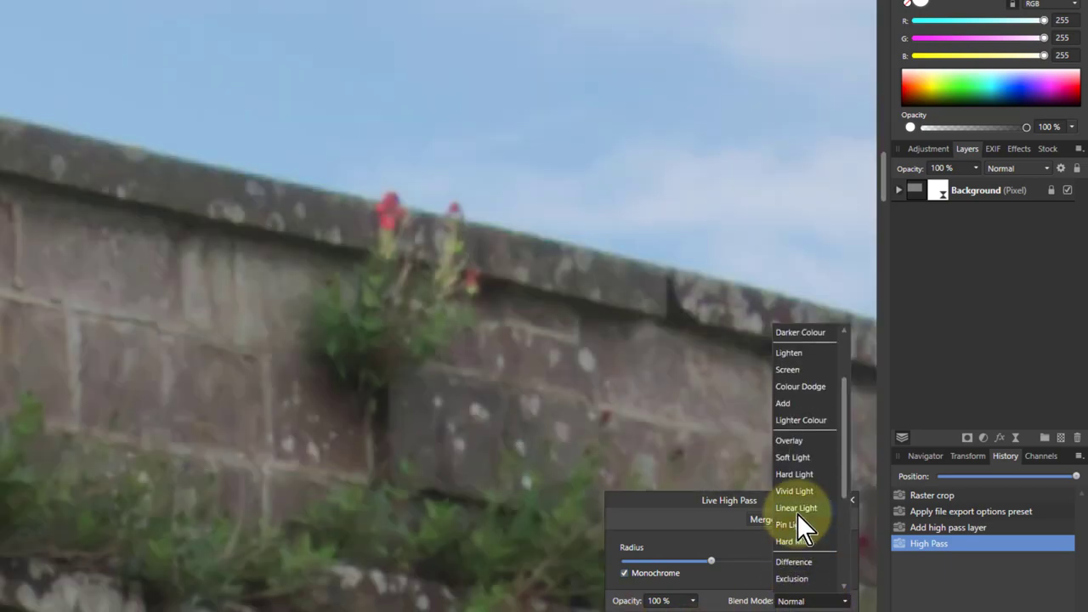
# Blend the High Pass filter as Linear Light and lower its radius to 0.9 px
pyautogui.click(796, 507)
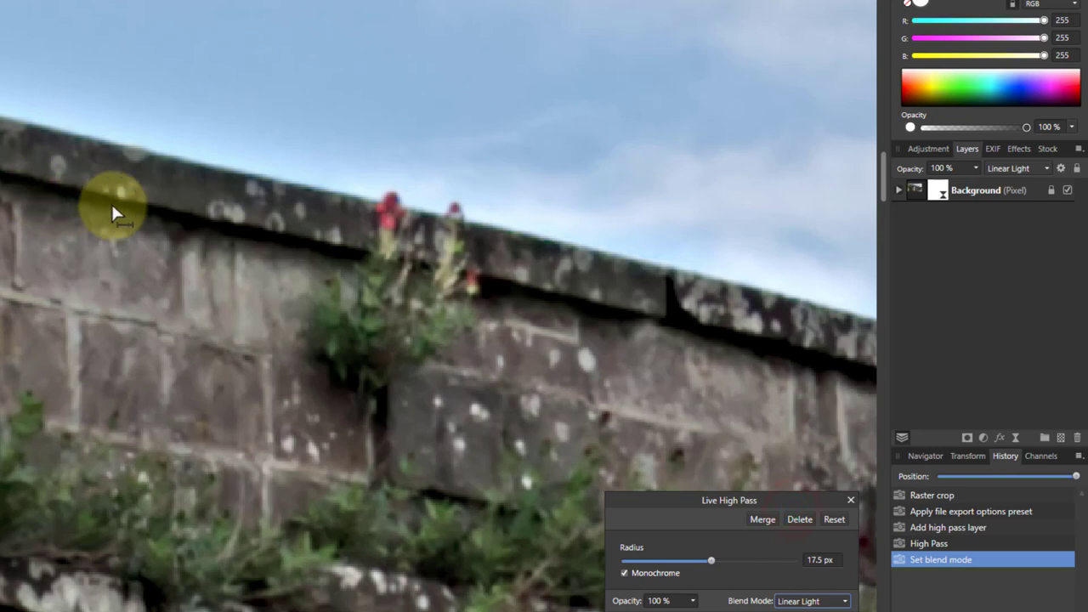
pyautogui.moveTo(54, 123)
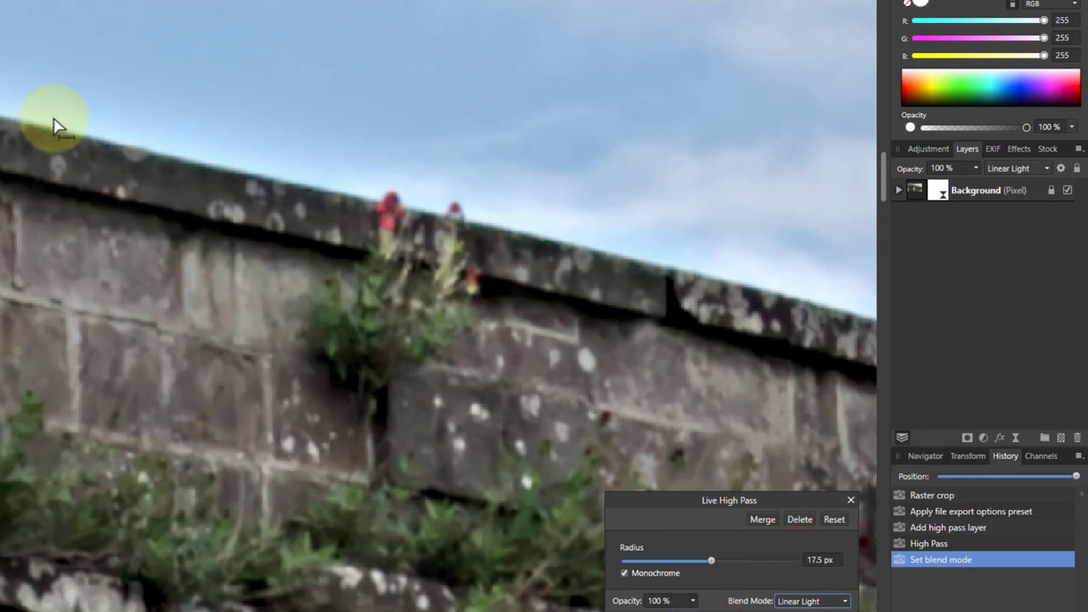
pyautogui.moveTo(127, 150)
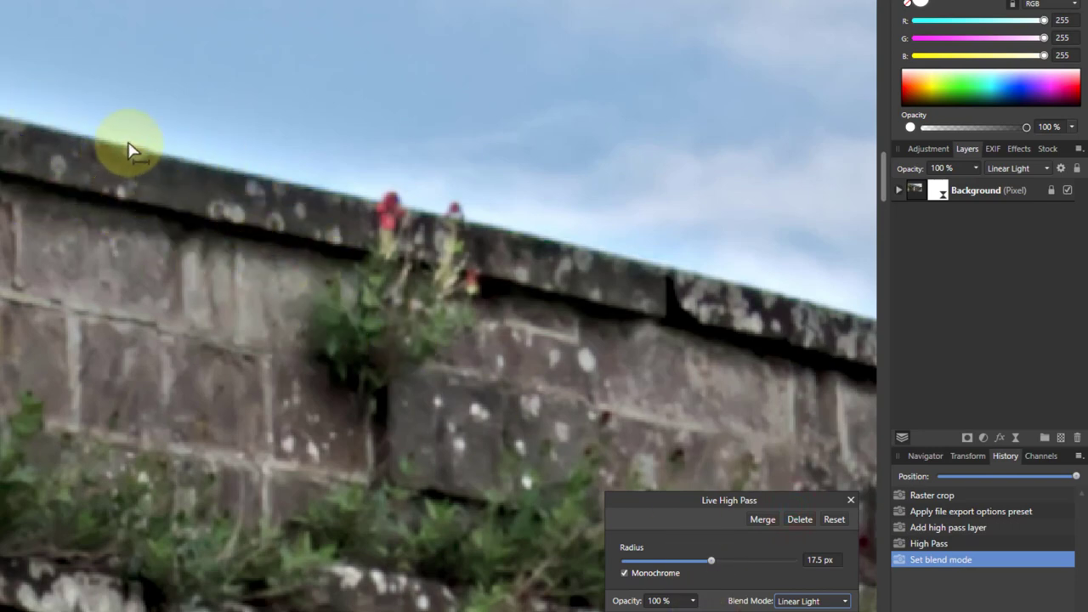
pyautogui.moveTo(82, 156)
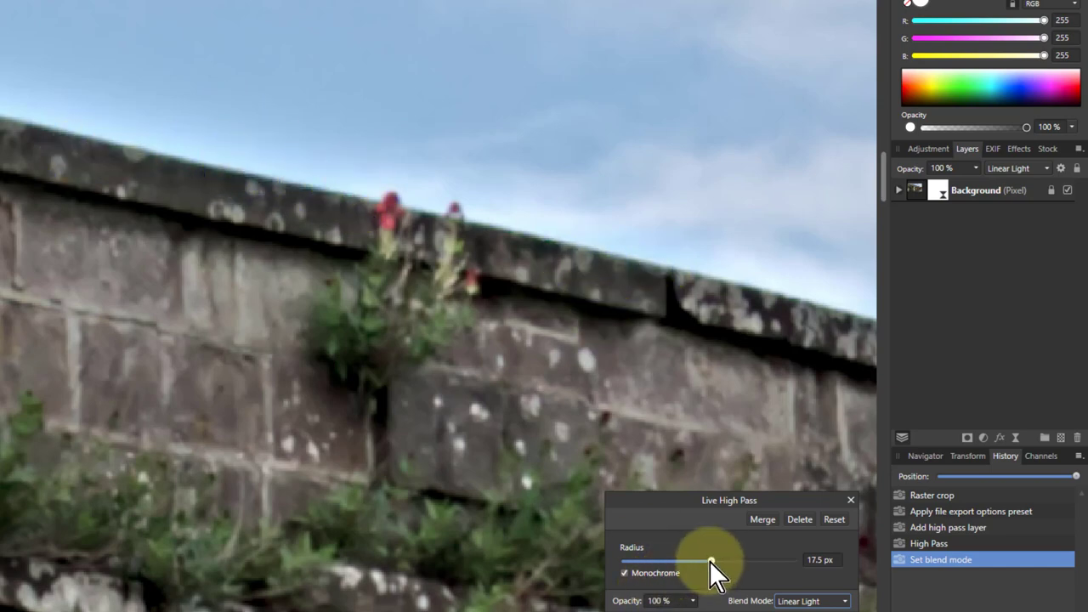
pyautogui.moveTo(712, 559); pyautogui.dragTo(709, 559)
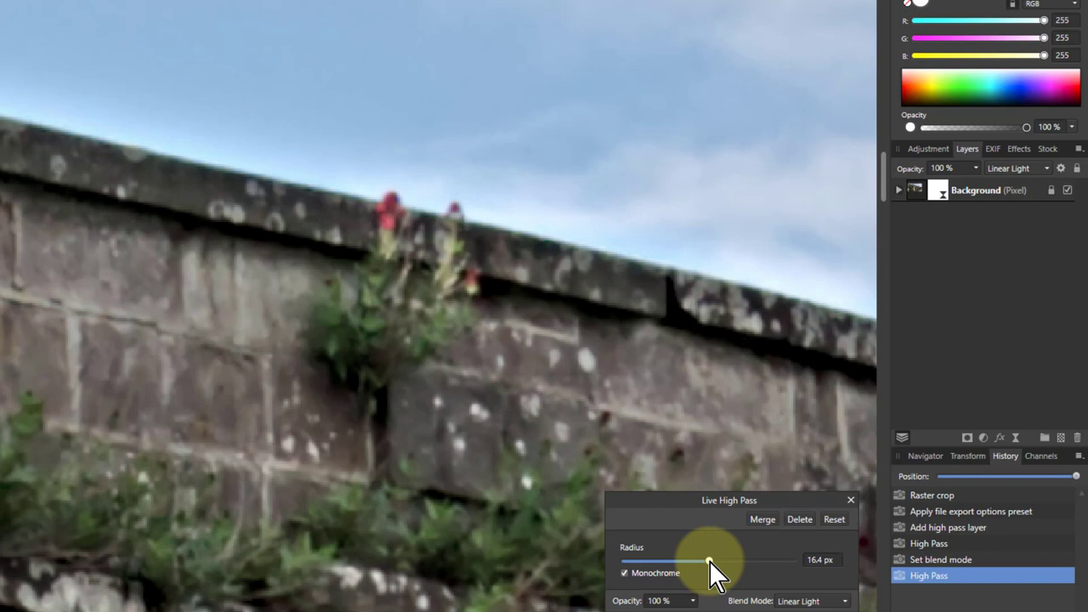
pyautogui.moveTo(711, 561); pyautogui.dragTo(695, 561)
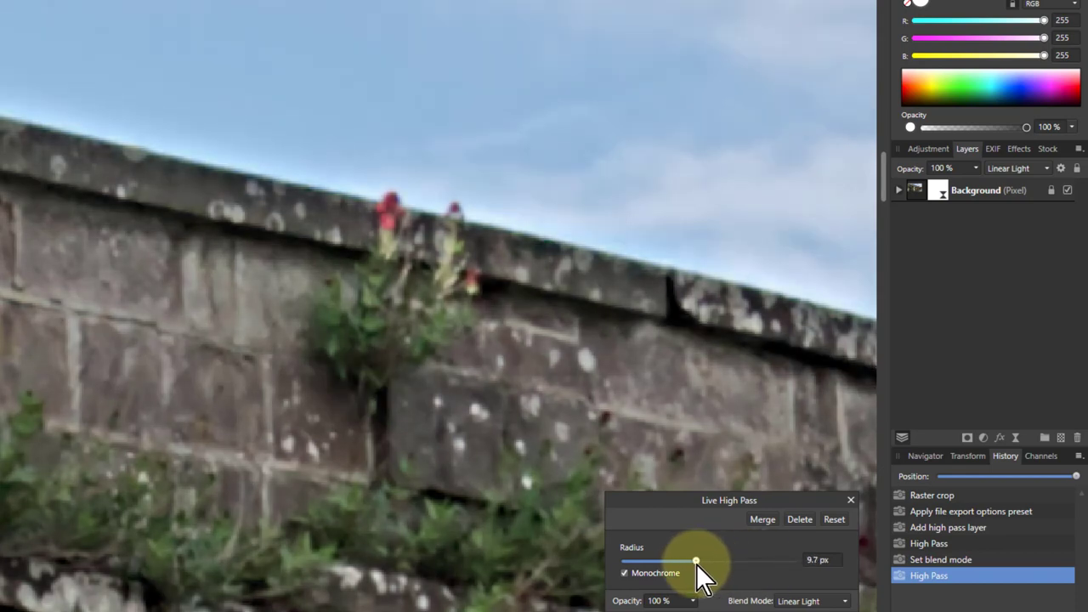
pyautogui.moveTo(697, 561); pyautogui.dragTo(690, 561)
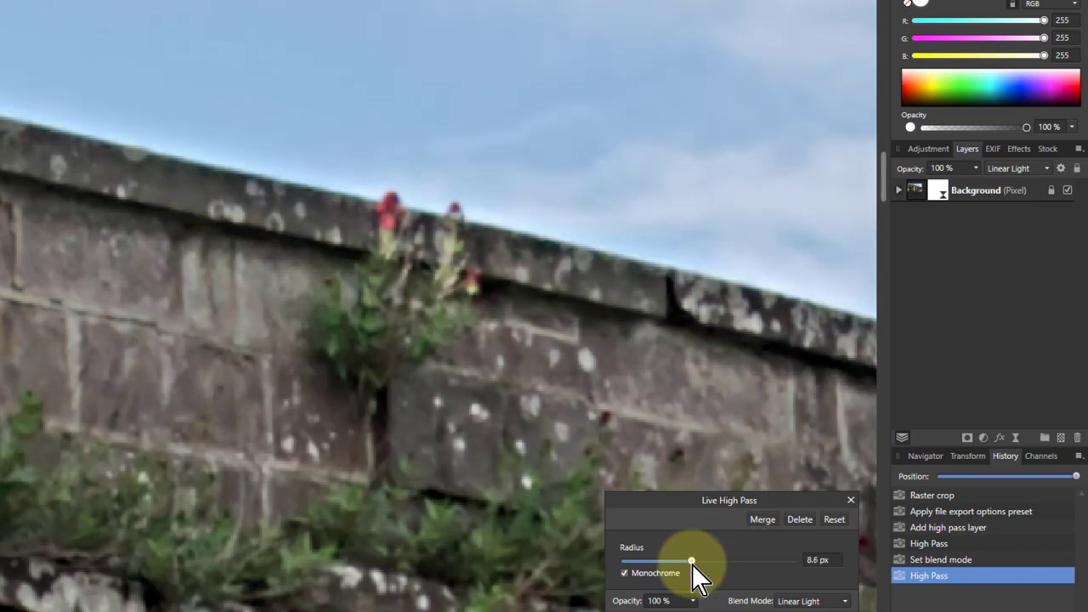
pyautogui.moveTo(690, 561); pyautogui.dragTo(672, 561)
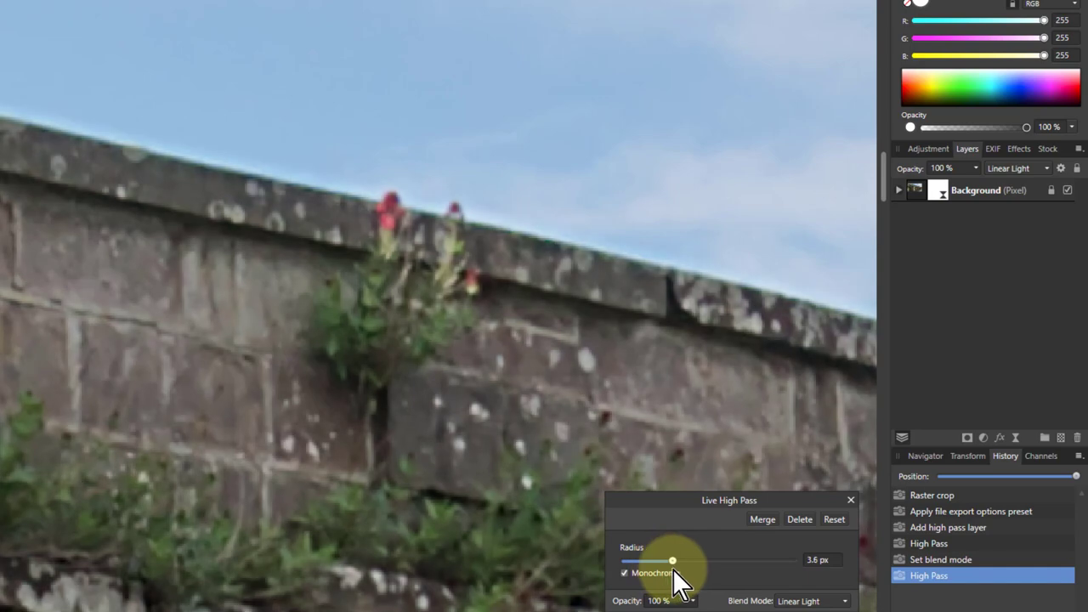
pyautogui.moveTo(673, 561); pyautogui.dragTo(670, 561)
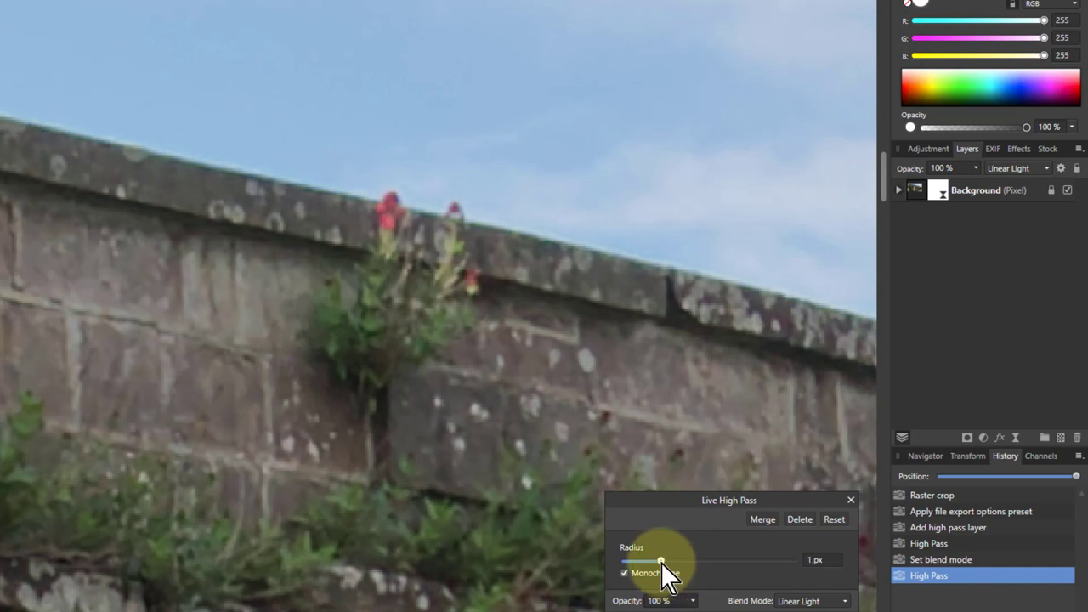
pyautogui.moveTo(661, 561); pyautogui.dragTo(660, 561)
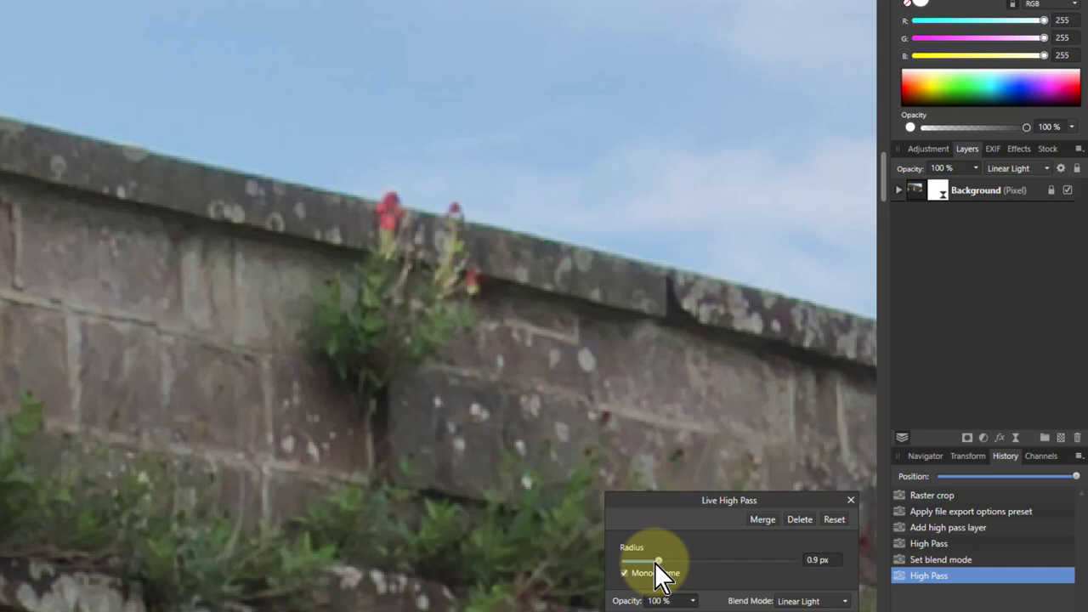
pyautogui.moveTo(790, 493)
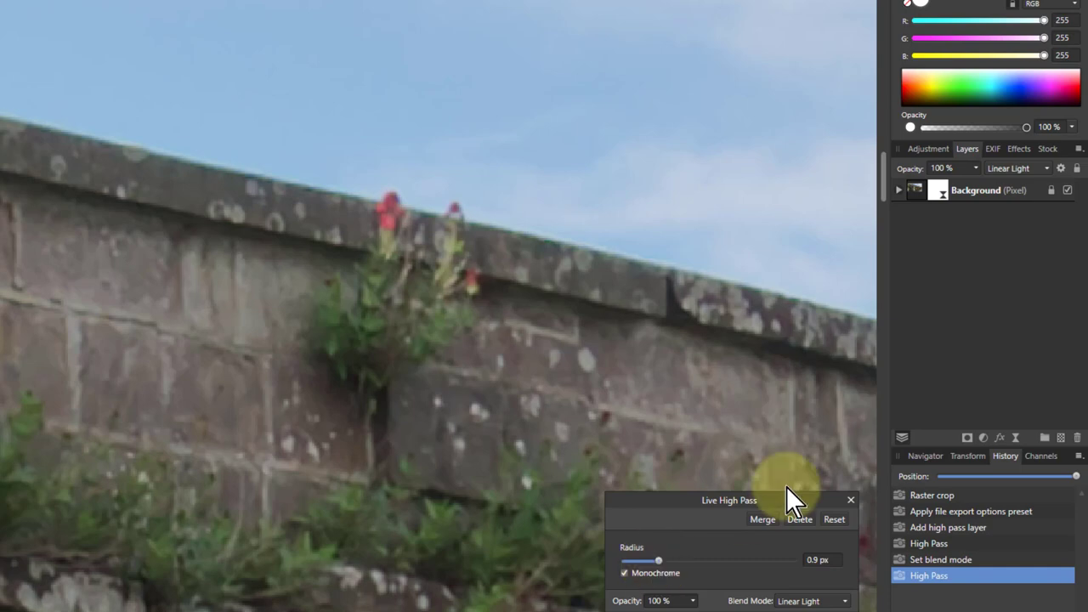
# Reveal the nested High Pass filter and lower the duplicate's radius toward 0.3 px
pyautogui.click(898, 191)
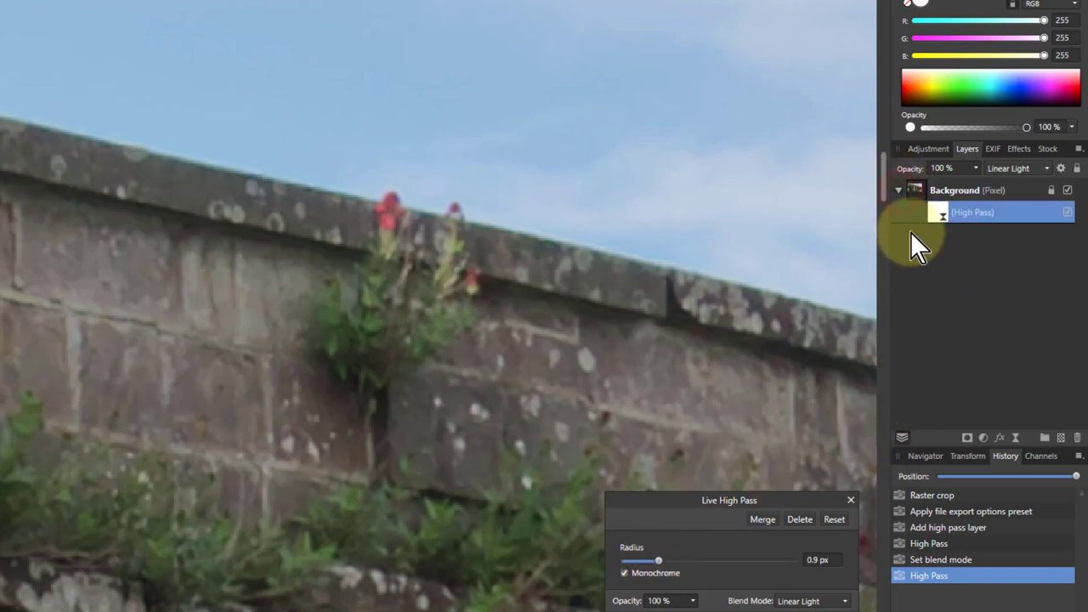
pyautogui.moveTo(938, 188)
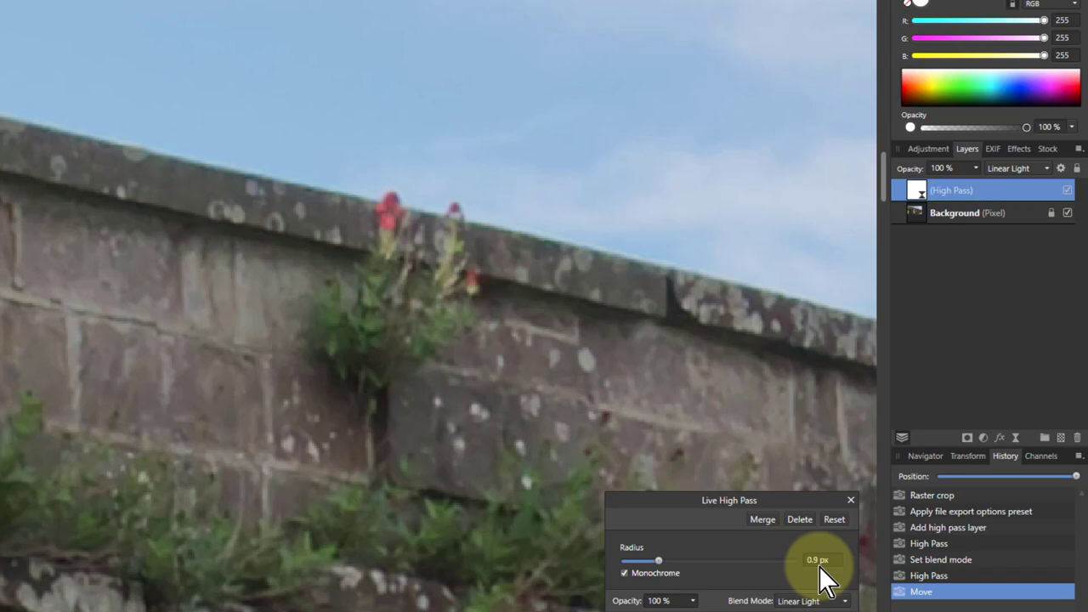
pyautogui.moveTo(204, 153)
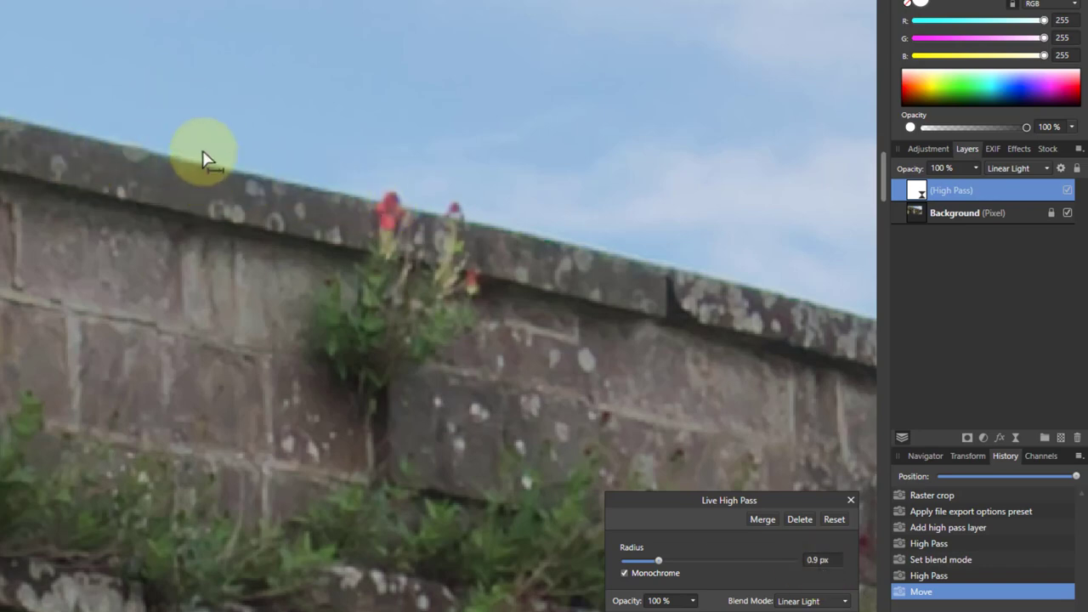
pyautogui.moveTo(816, 306)
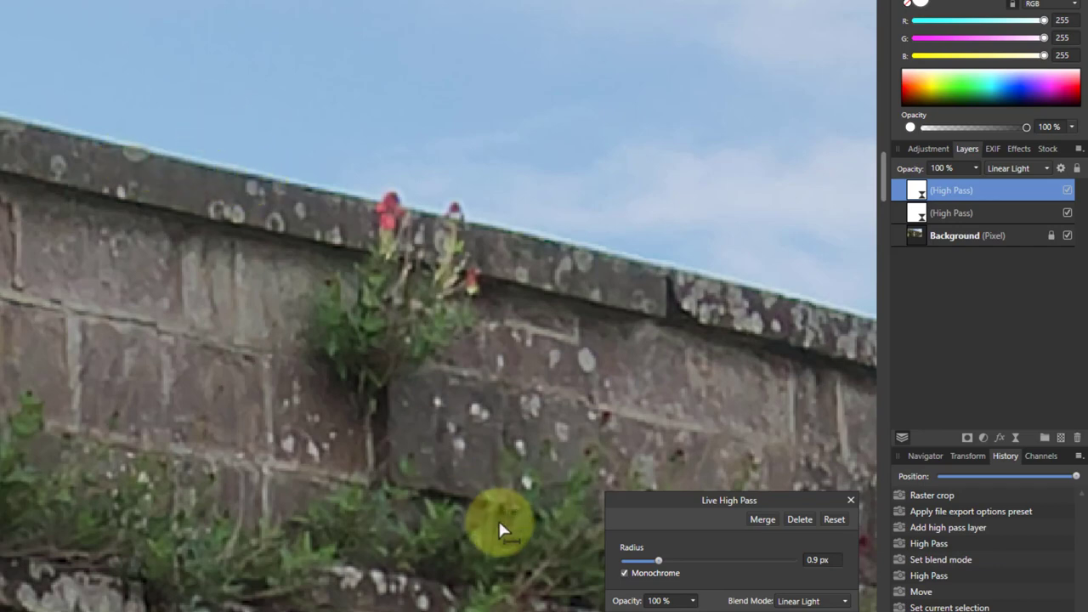
pyautogui.moveTo(663, 575)
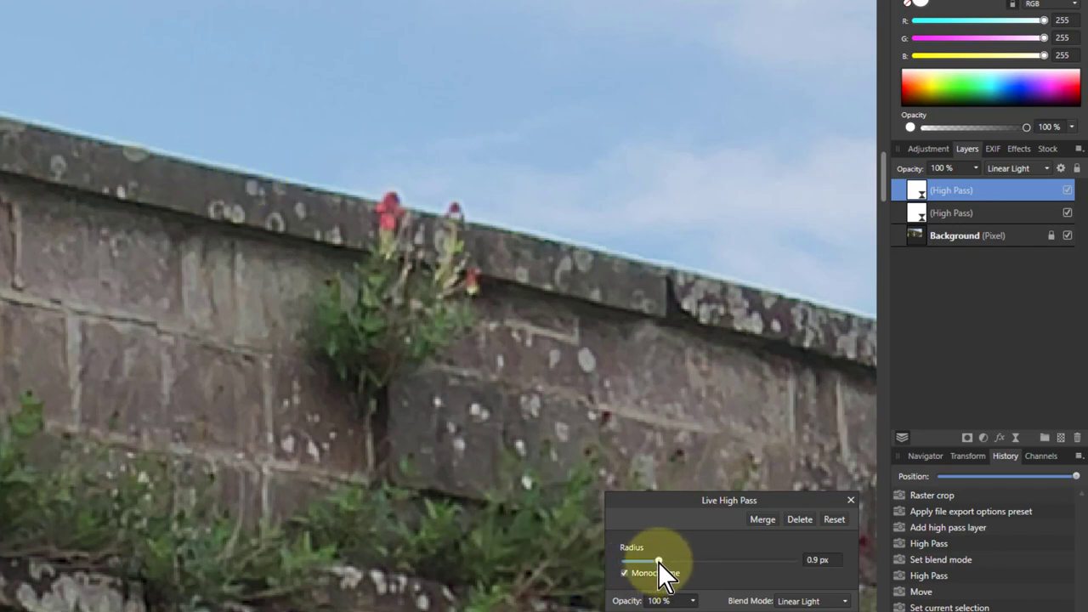
pyautogui.moveTo(661, 561); pyautogui.dragTo(649, 562)
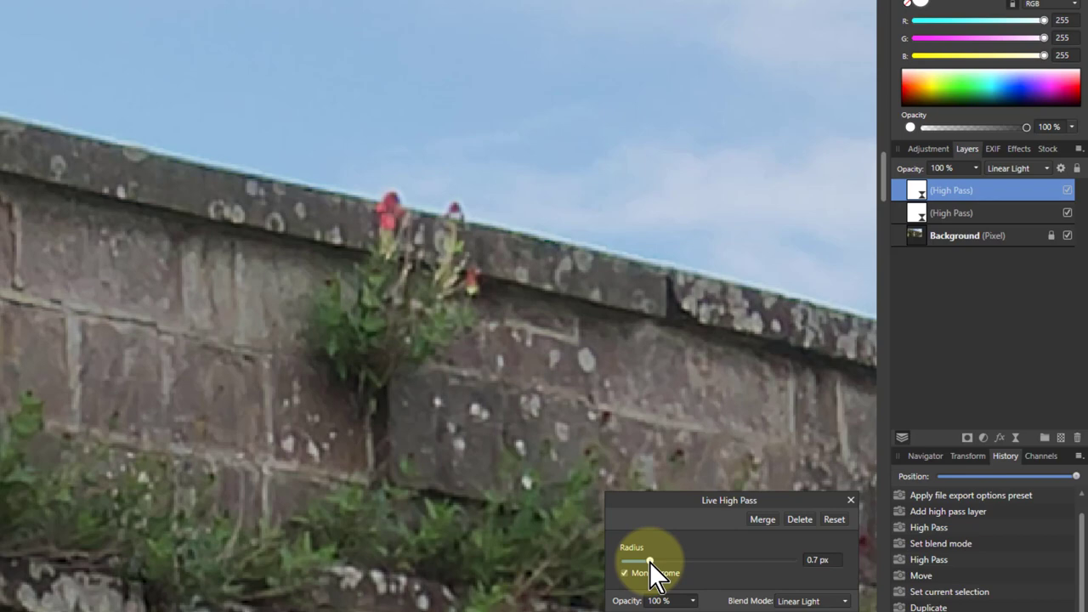
pyautogui.moveTo(650, 559); pyautogui.dragTo(626, 559)
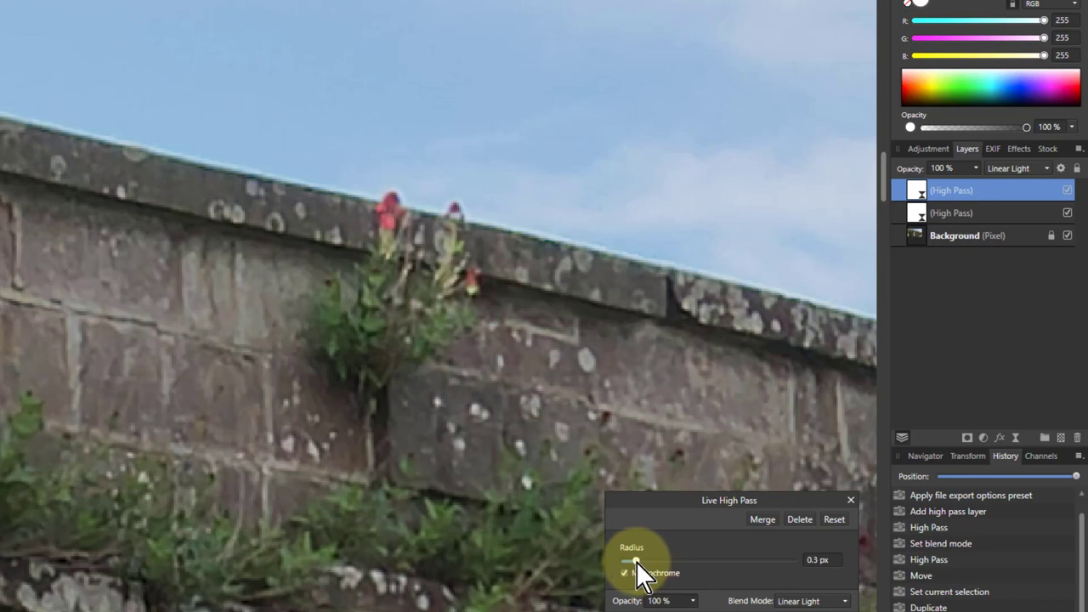
pyautogui.moveTo(1054, 253)
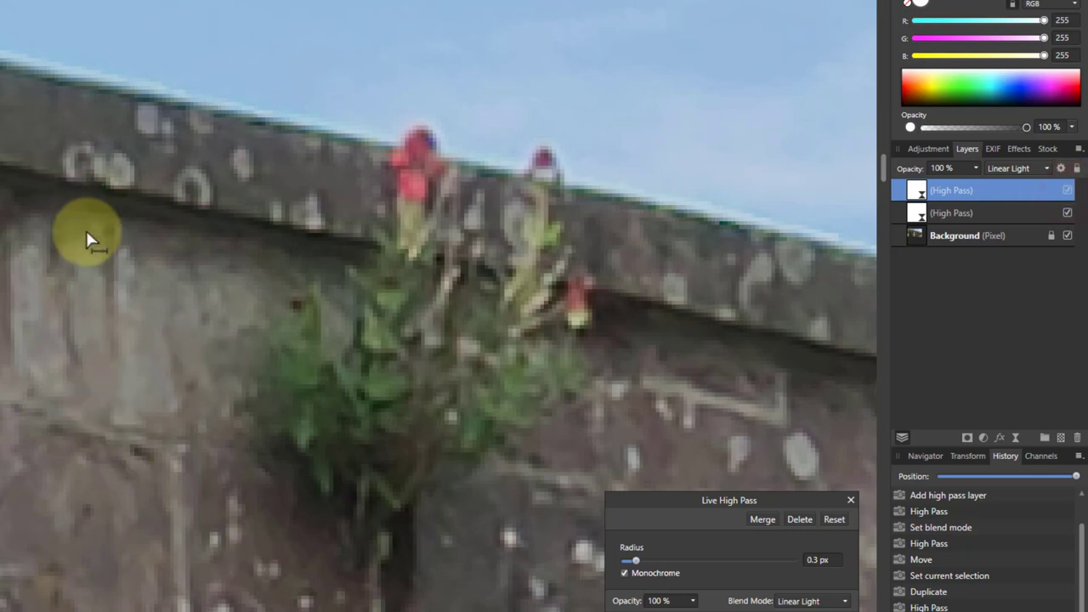
pyautogui.moveTo(162, 459)
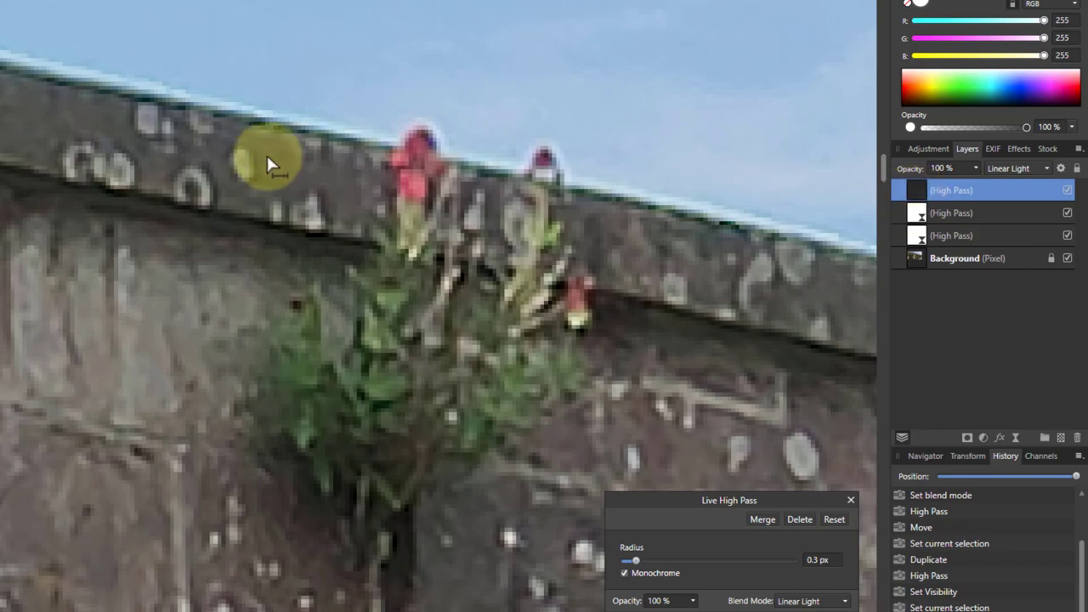
pyautogui.moveTo(258, 119)
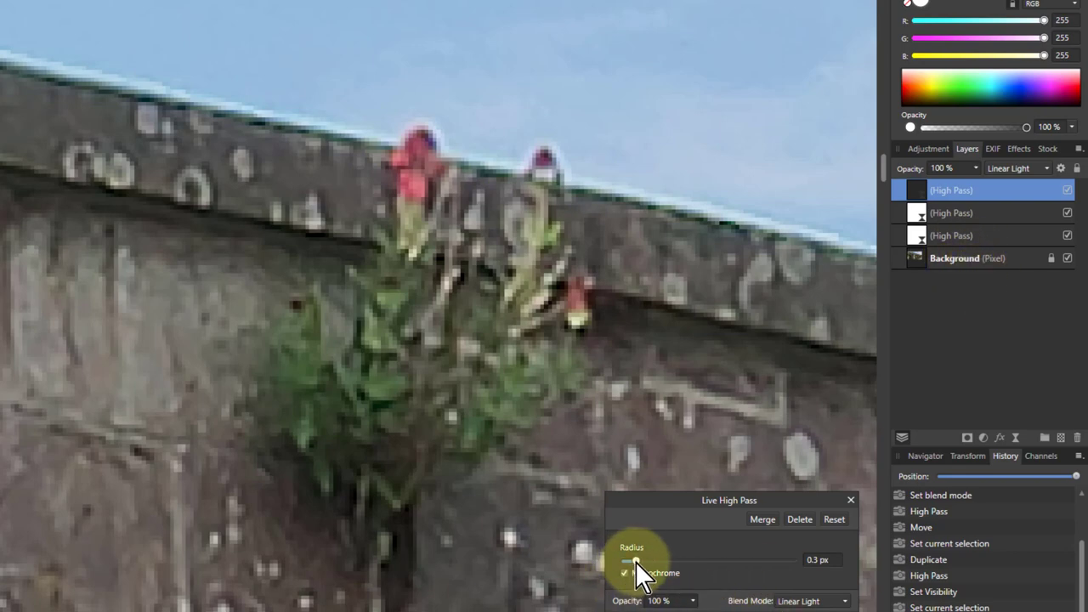
# Lower the third High Pass layer's radius to 0.1 px
pyautogui.moveTo(632, 559); pyautogui.dragTo(626, 559)
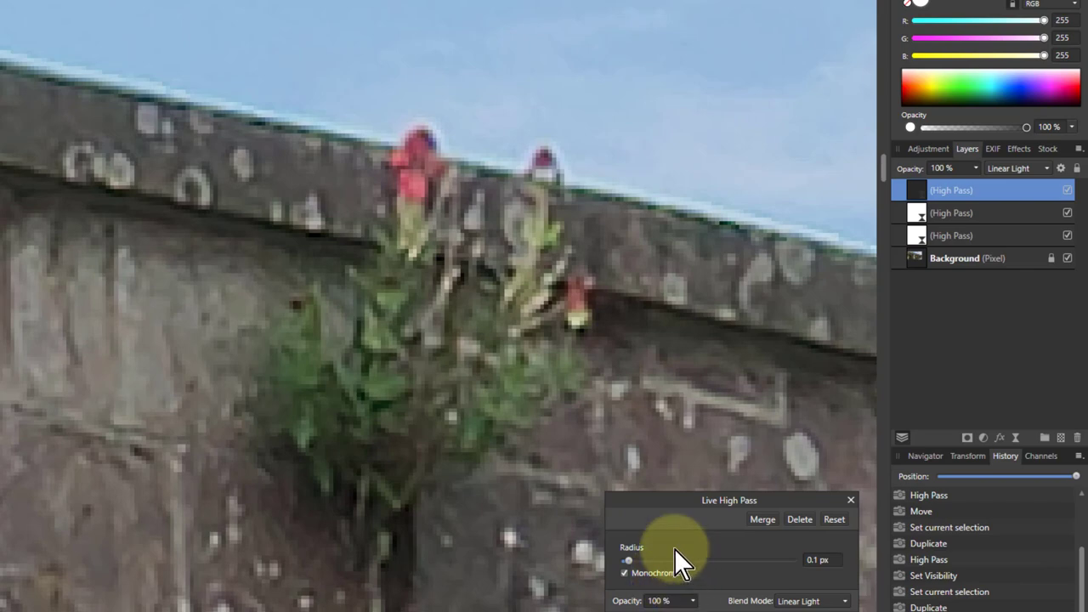
pyautogui.moveTo(404, 204)
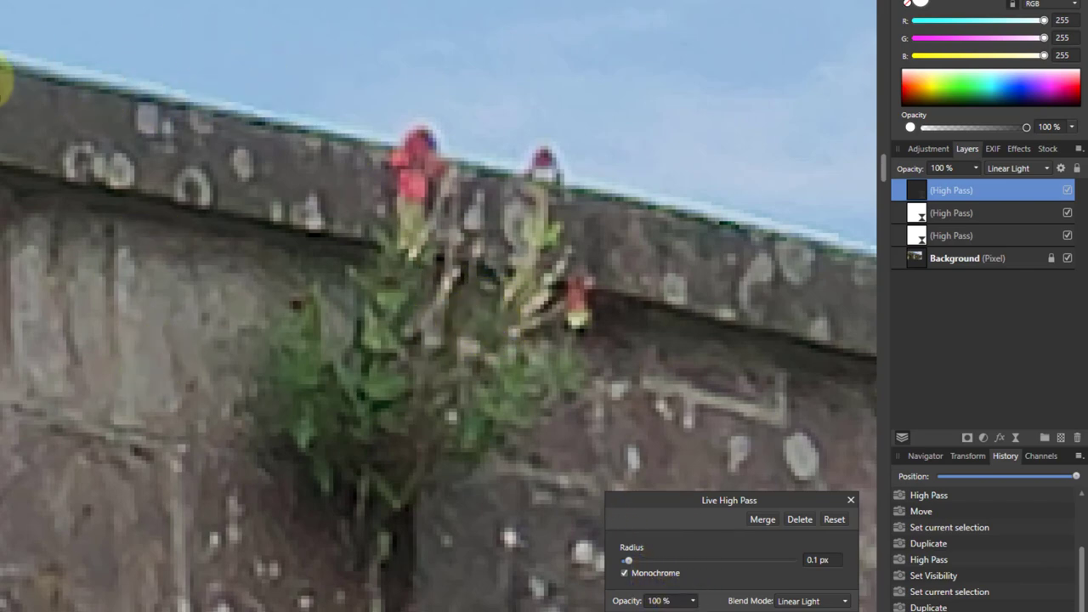
pyautogui.moveTo(289, 161)
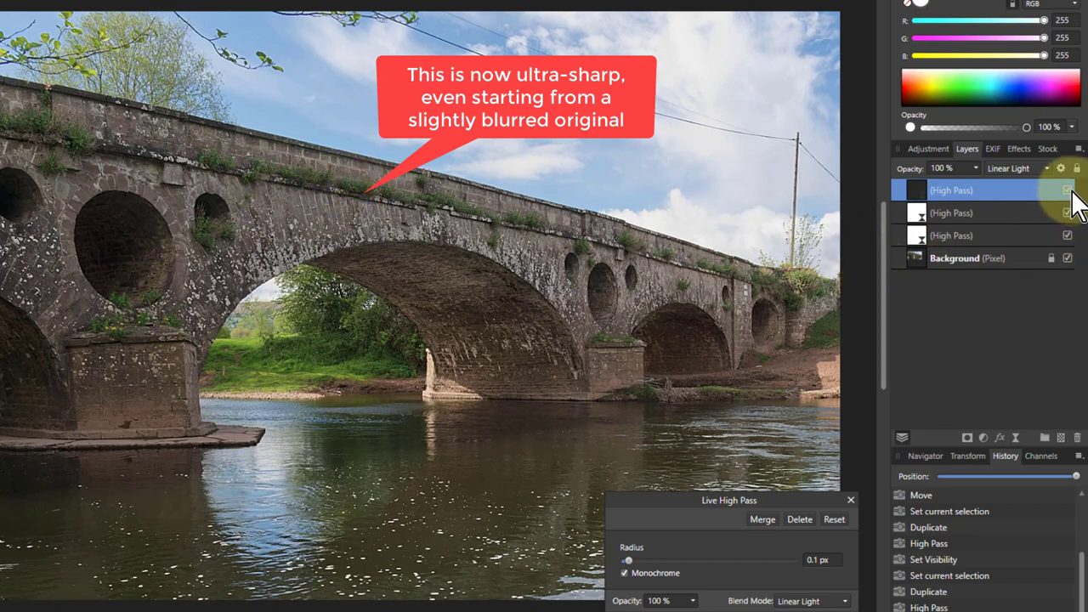
pyautogui.click(1068, 190)
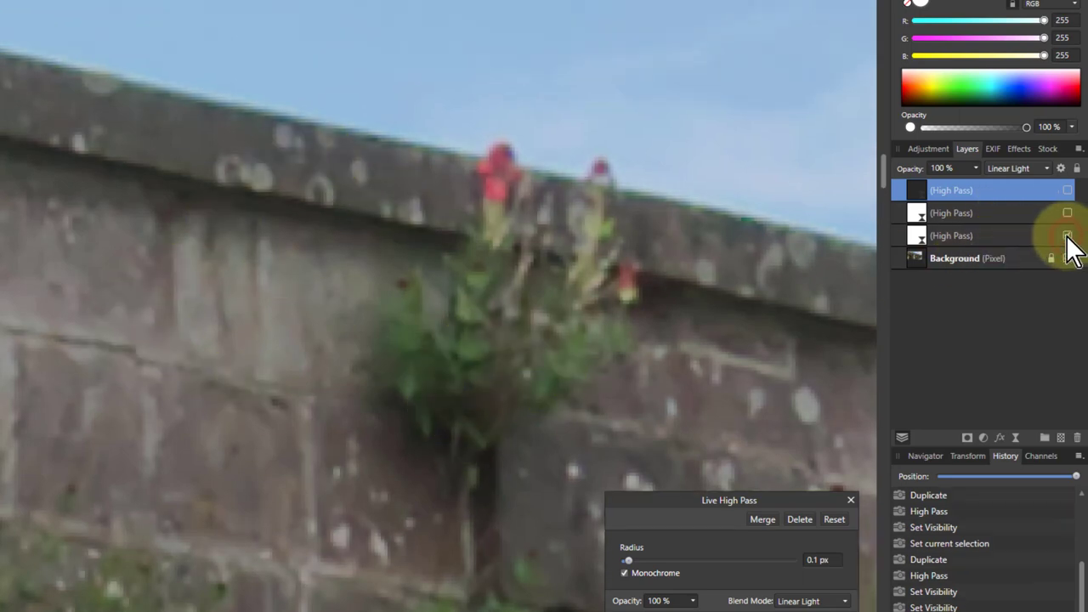
pyautogui.click(1067, 235)
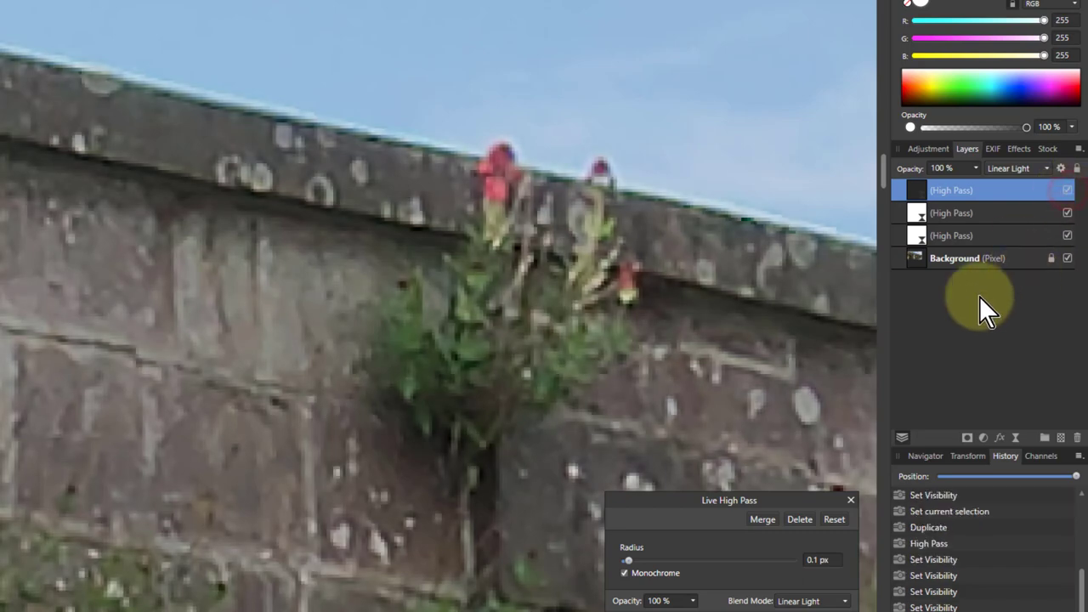
pyautogui.moveTo(128, 352)
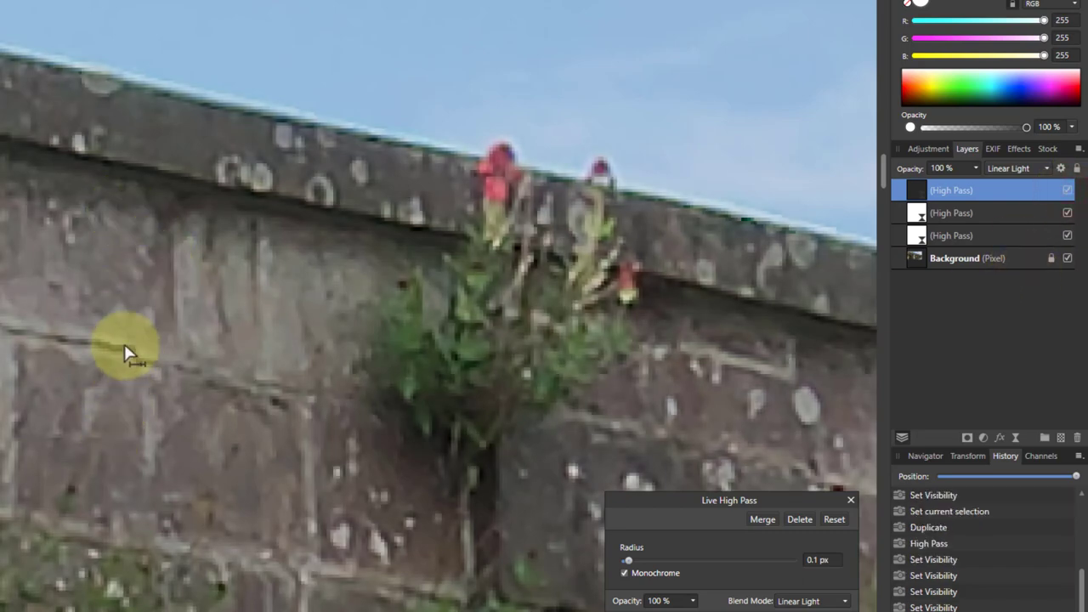
pyautogui.moveTo(331, 132)
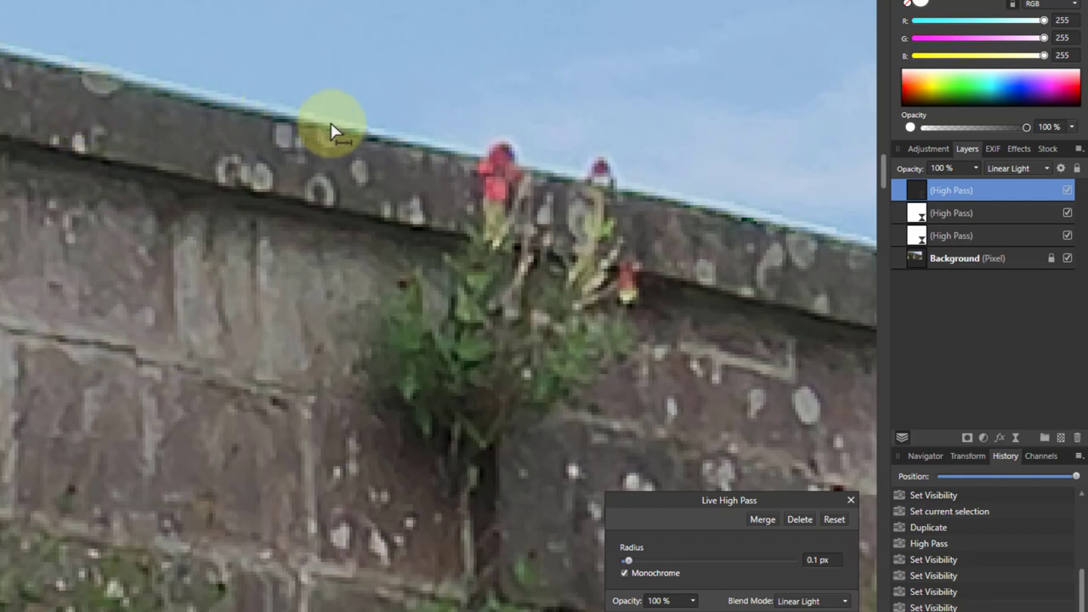
pyautogui.moveTo(339, 351)
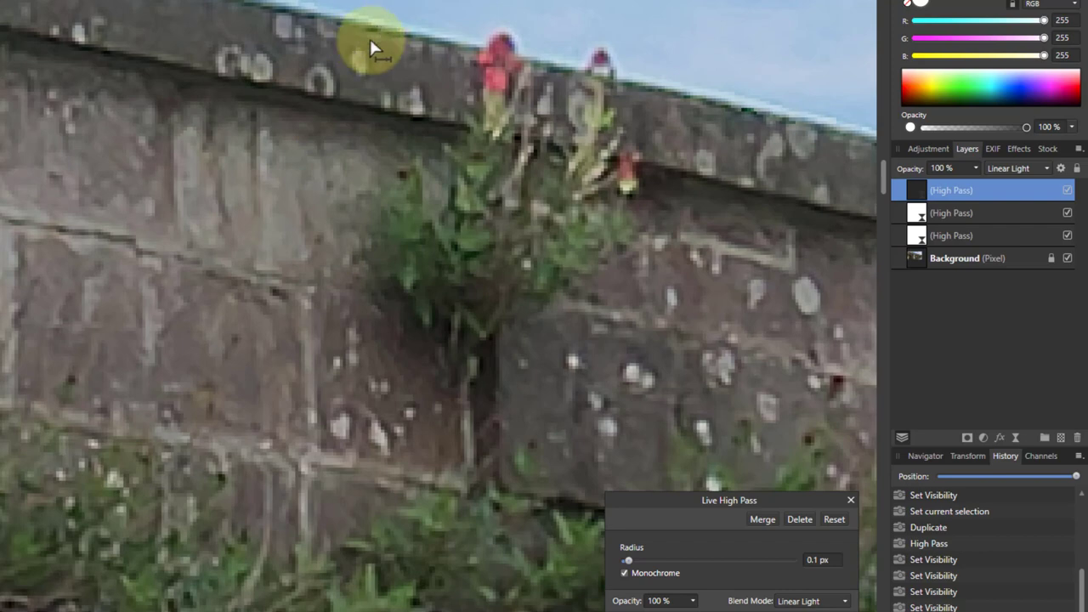
pyautogui.moveTo(365, 136)
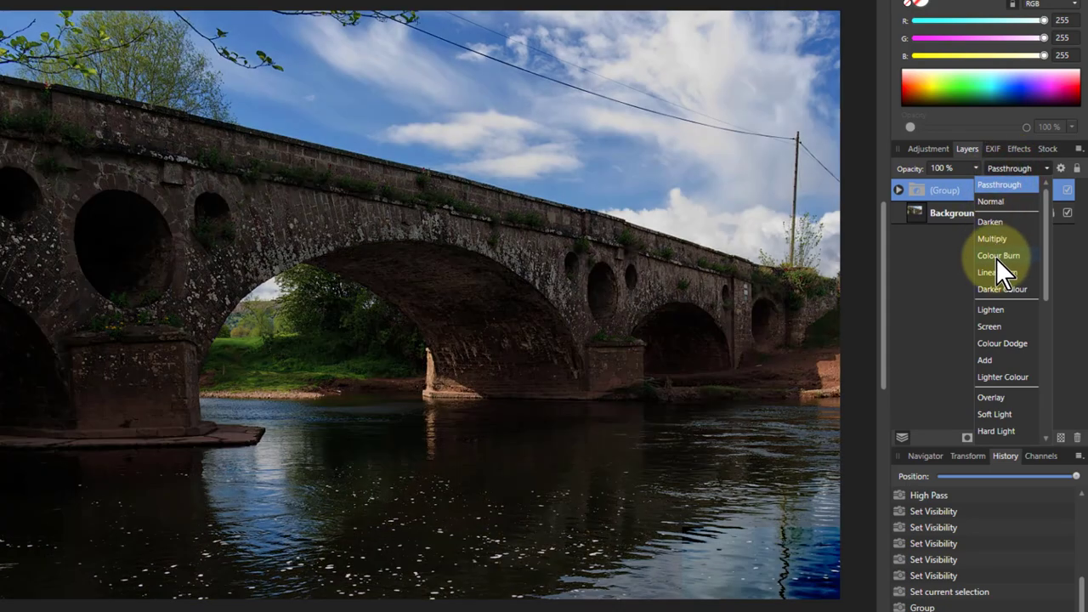
pyautogui.moveTo(1006, 303)
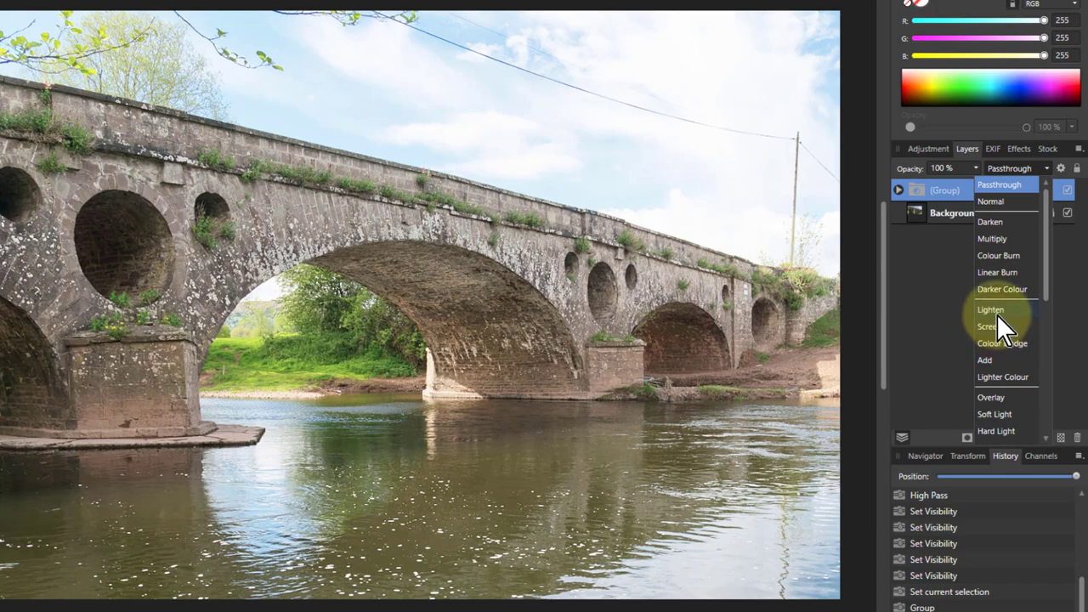
pyautogui.moveTo(1012, 332)
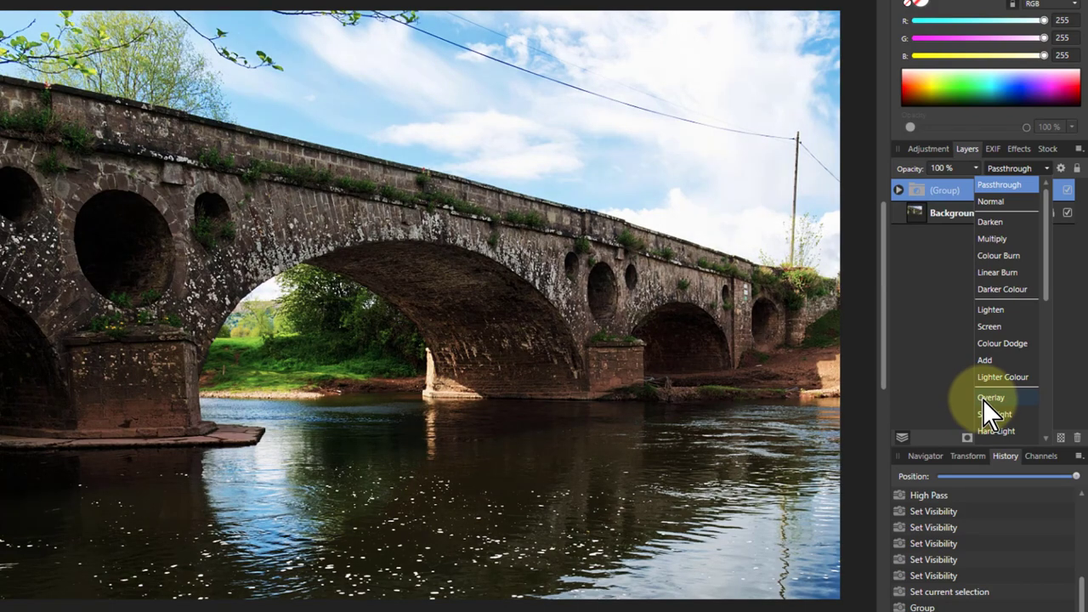
# Set the High Pass group's blend mode to Soft Light
pyautogui.click(995, 415)
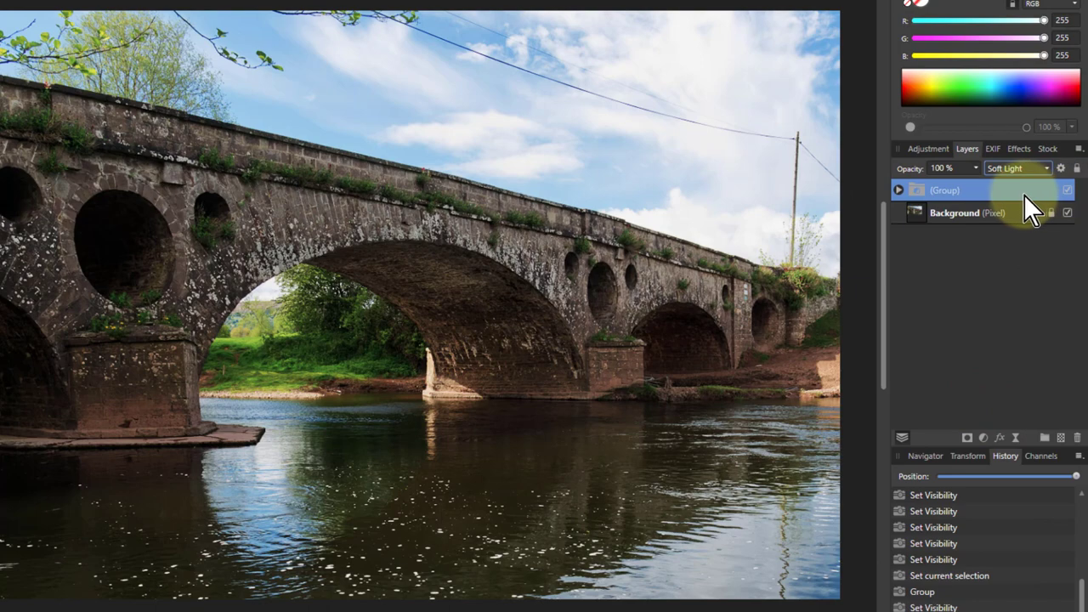
pyautogui.moveTo(285, 196)
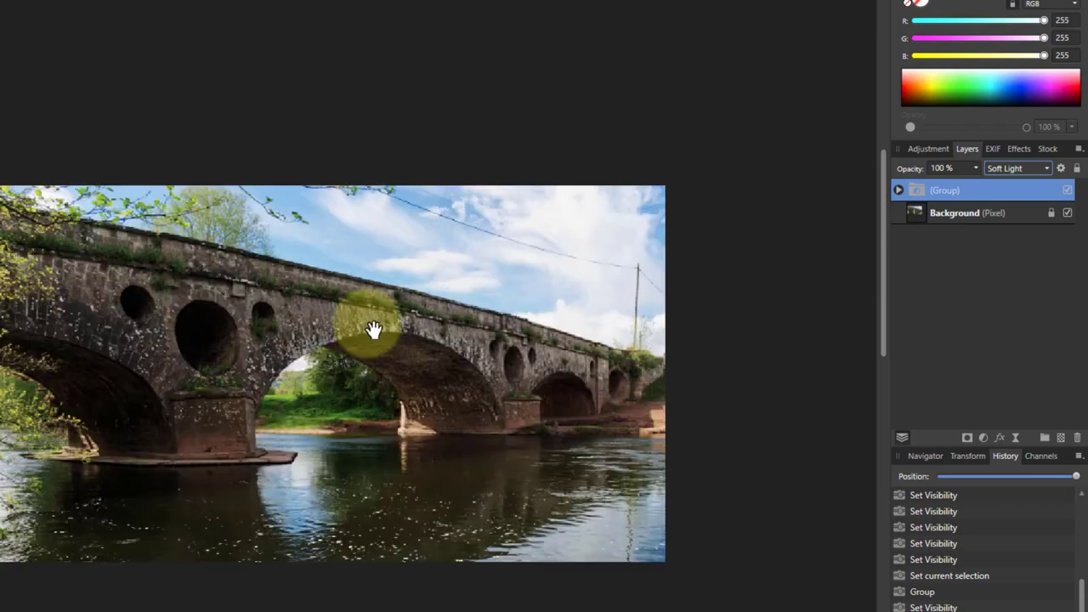
pyautogui.moveTo(374, 330); pyautogui.dragTo(495, 545)
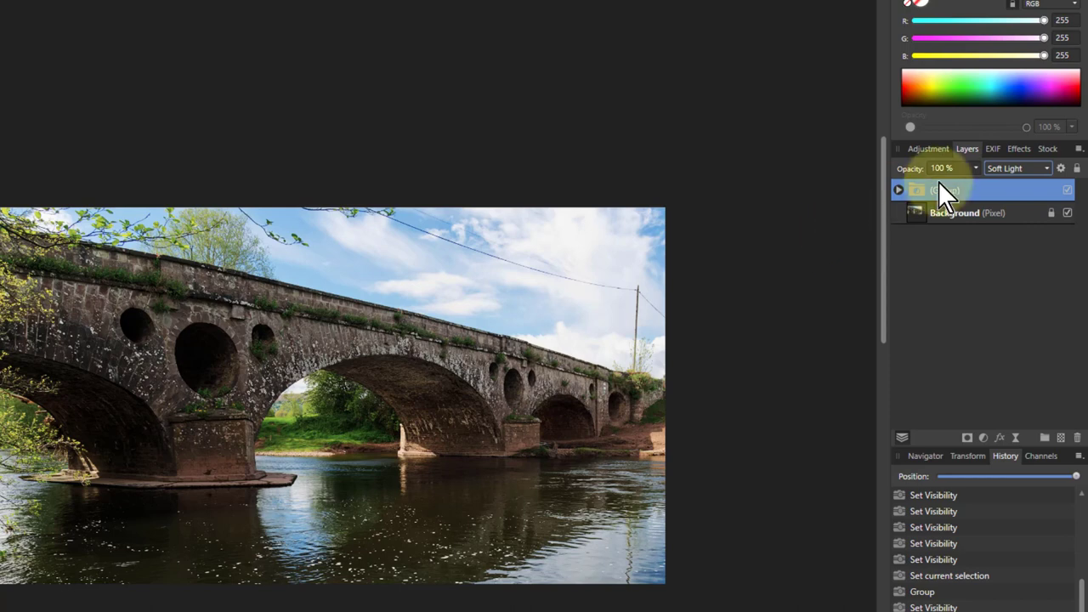
pyautogui.click(1017, 168)
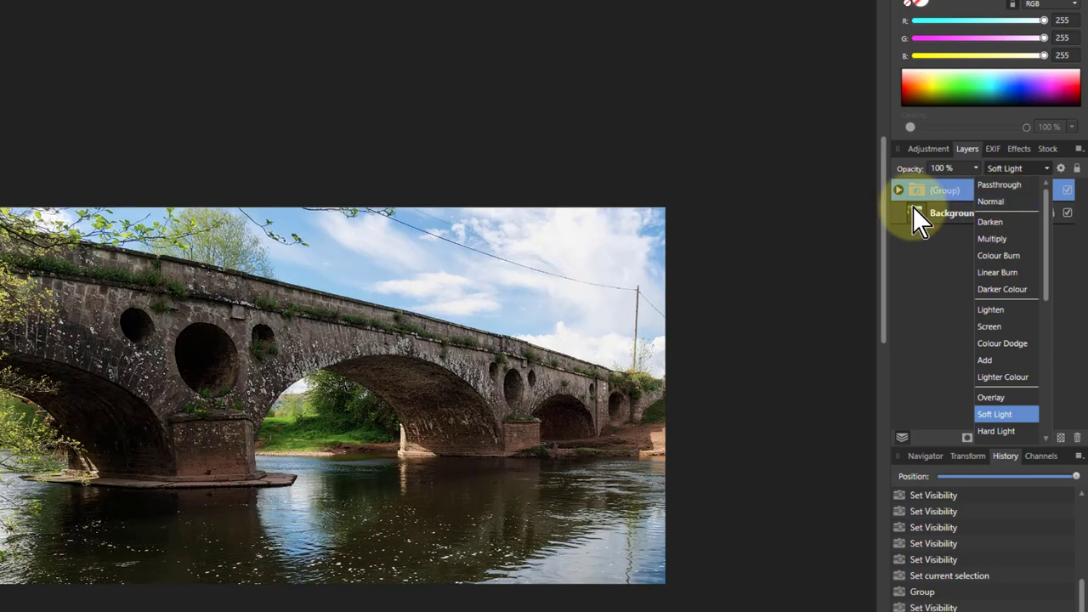
pyautogui.moveTo(910, 218)
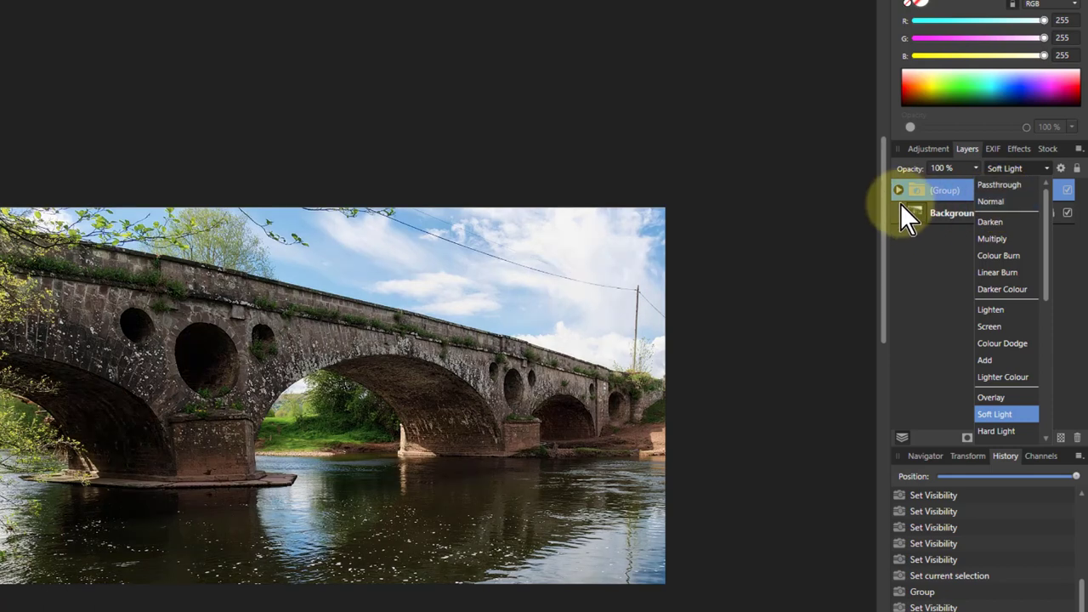
pyautogui.moveTo(905, 207)
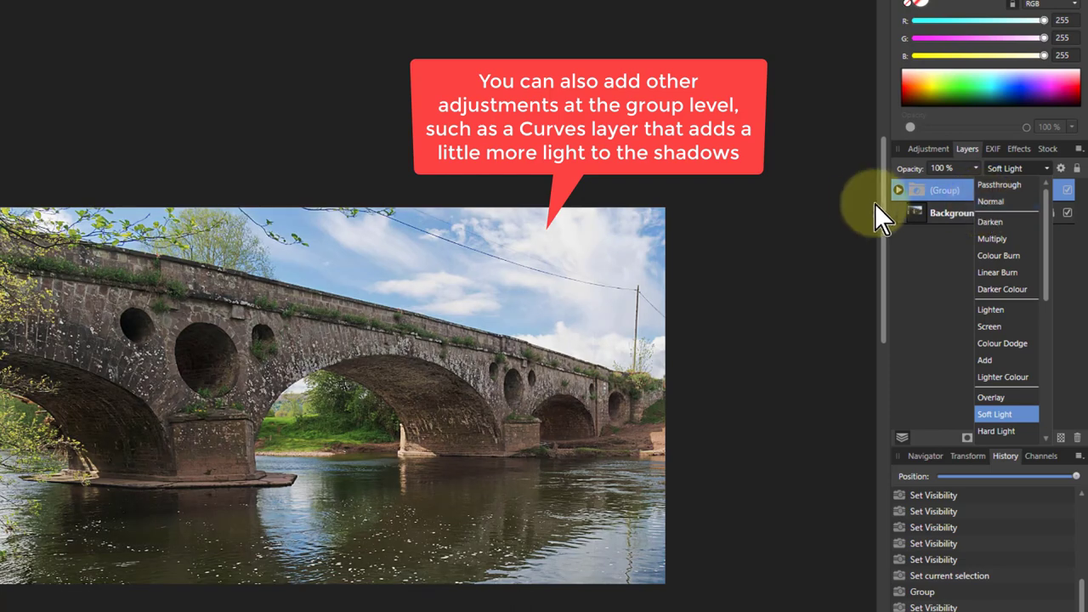
pyautogui.click(994, 415)
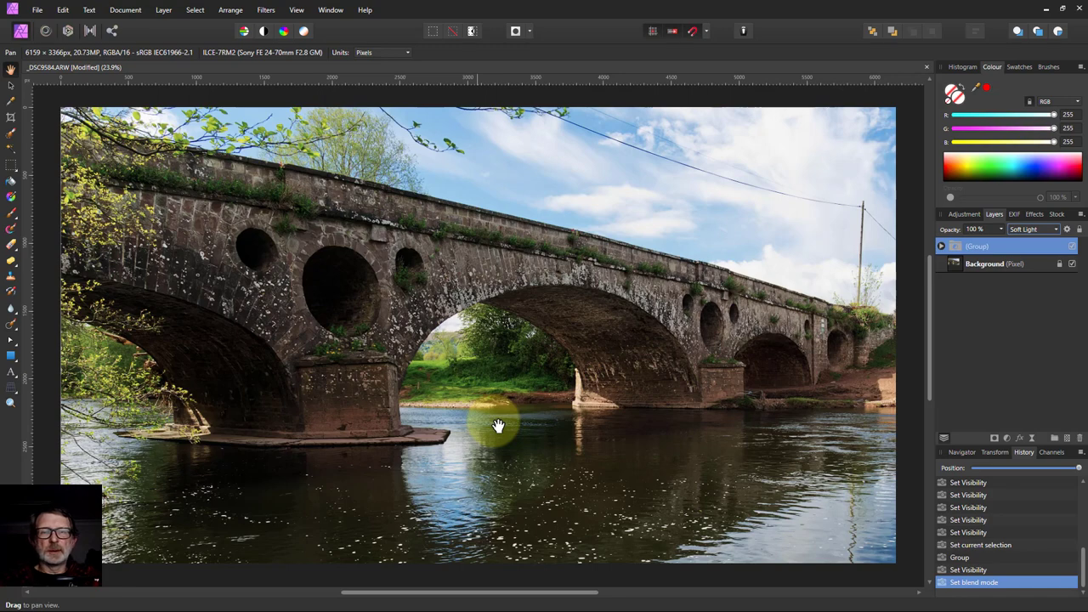
pyautogui.moveTo(452, 361)
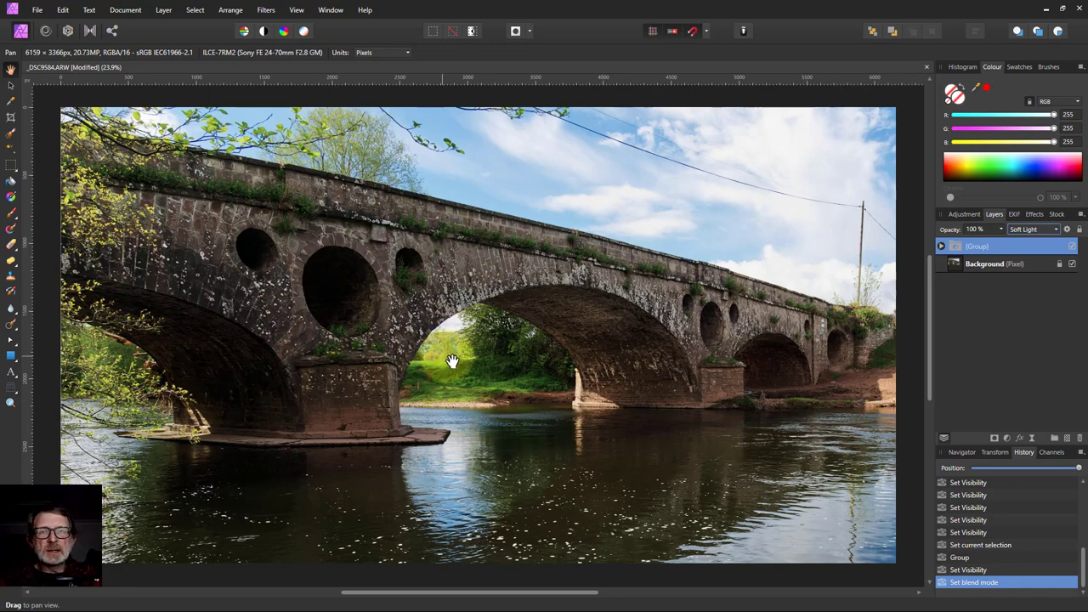